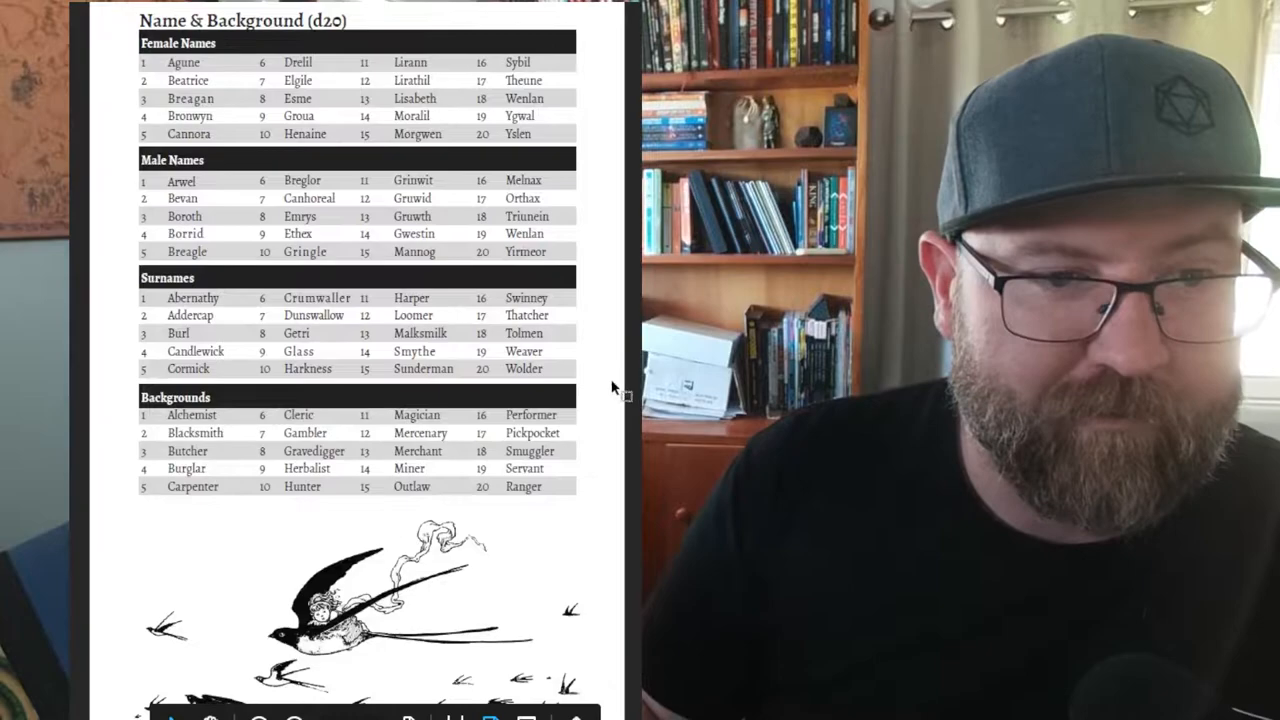
scroll(down, 3)
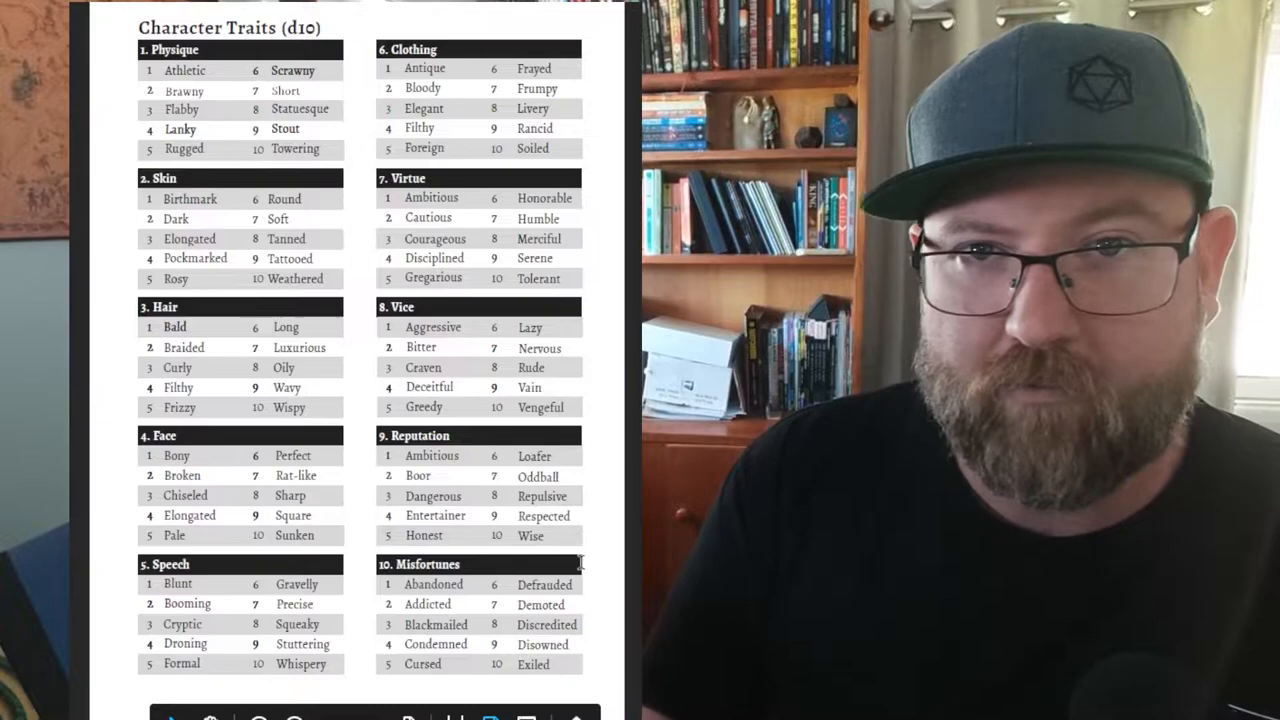
scroll(down, 3)
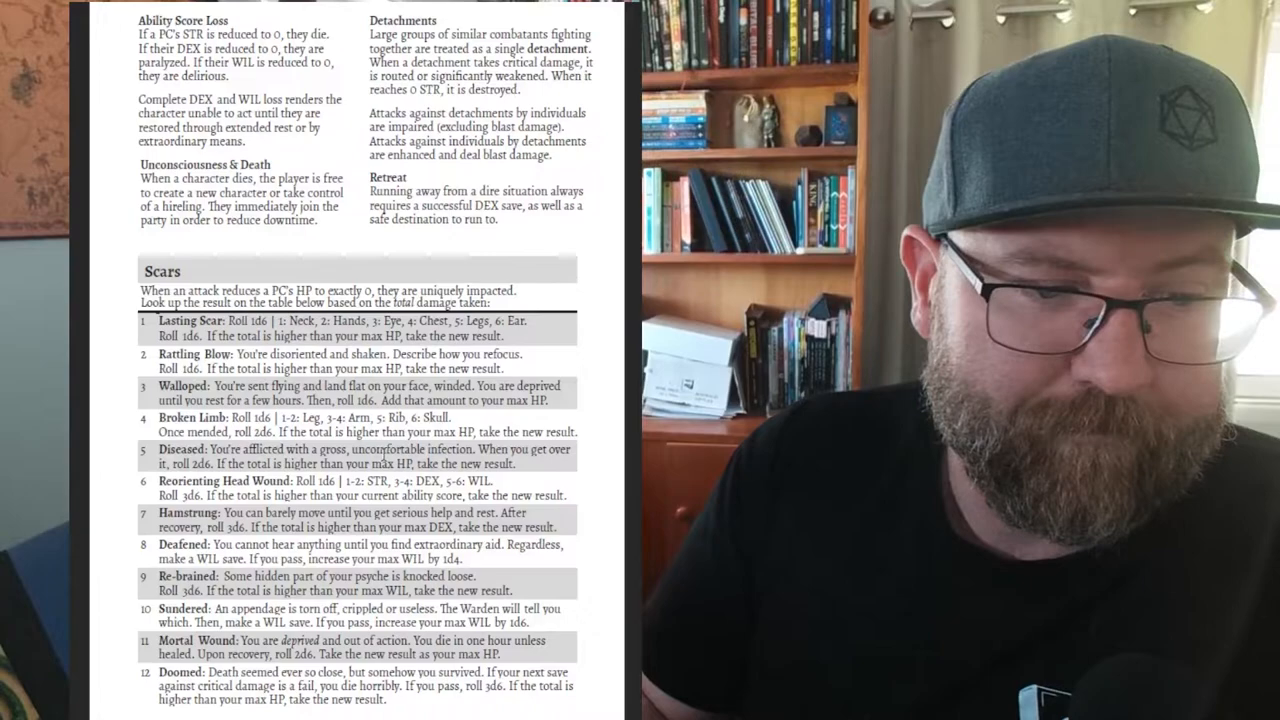